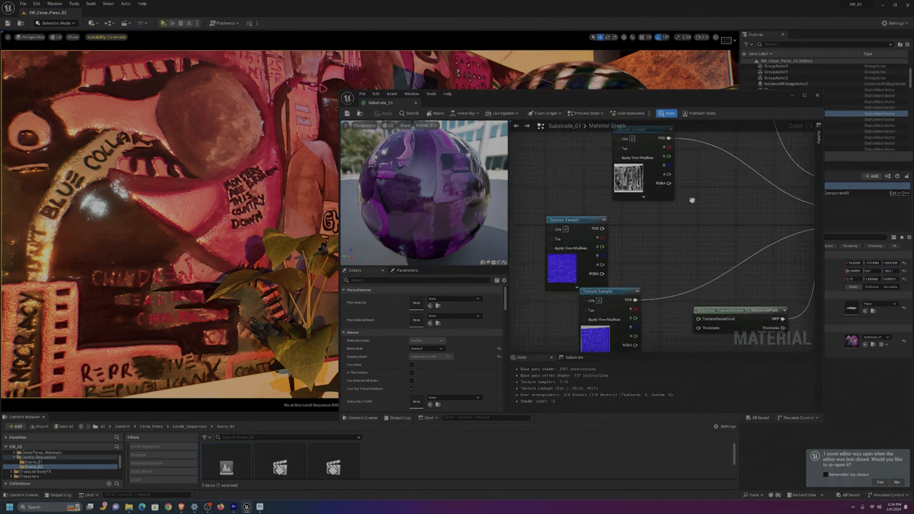
pyautogui.scroll(-3)
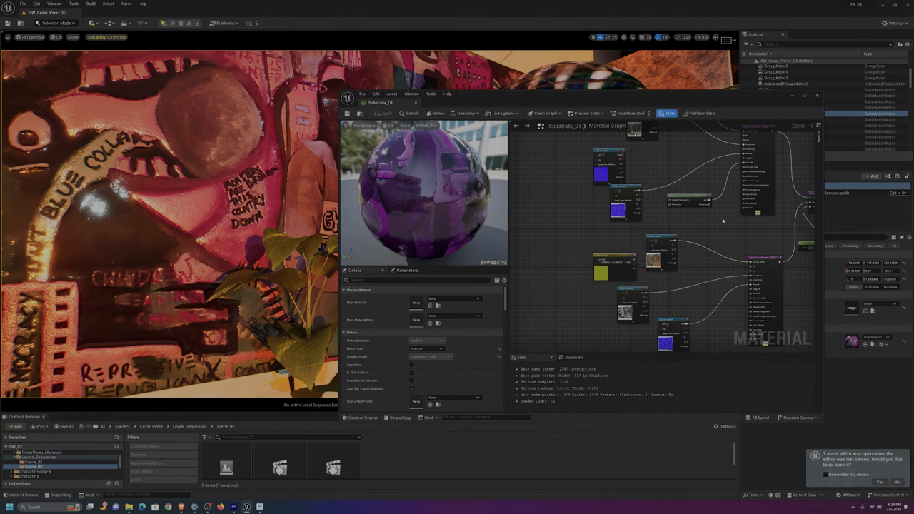